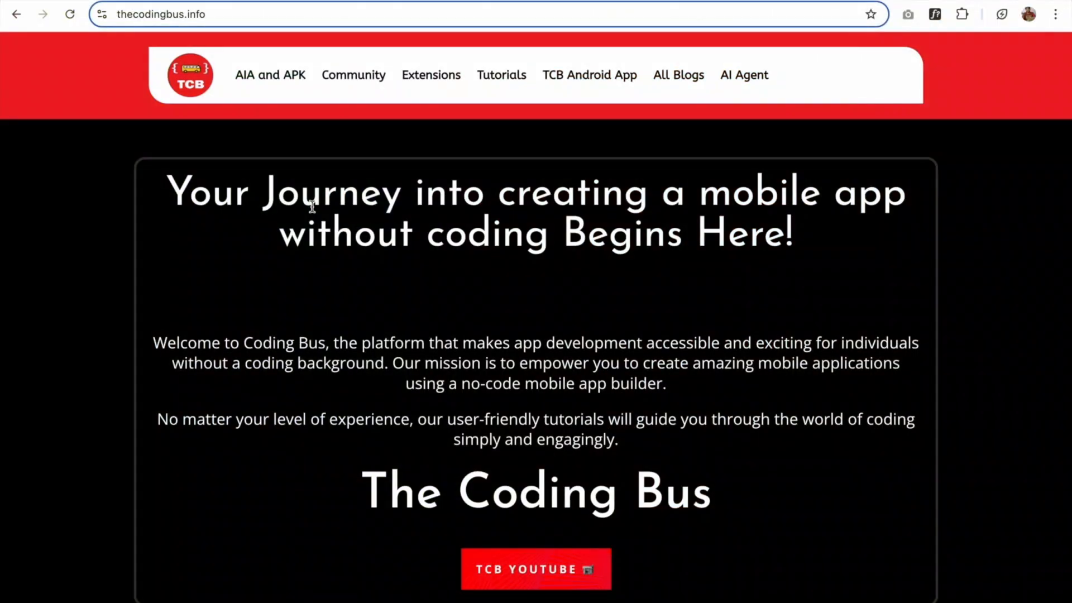
Scroll through The Coding Bus homepage and return to the main heading
scroll(down, 3)
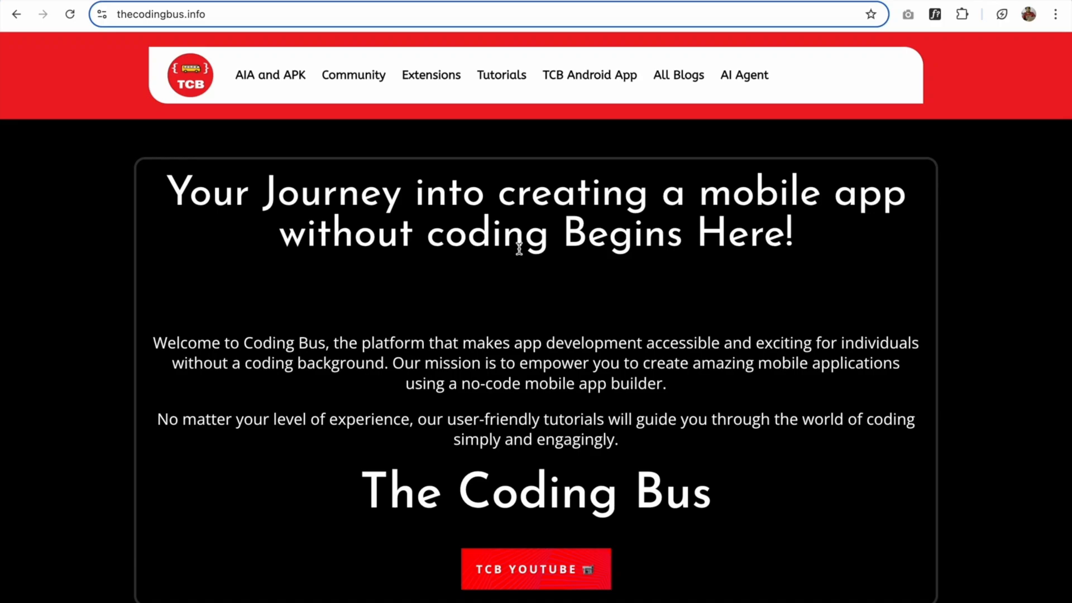
scroll(down, 3)
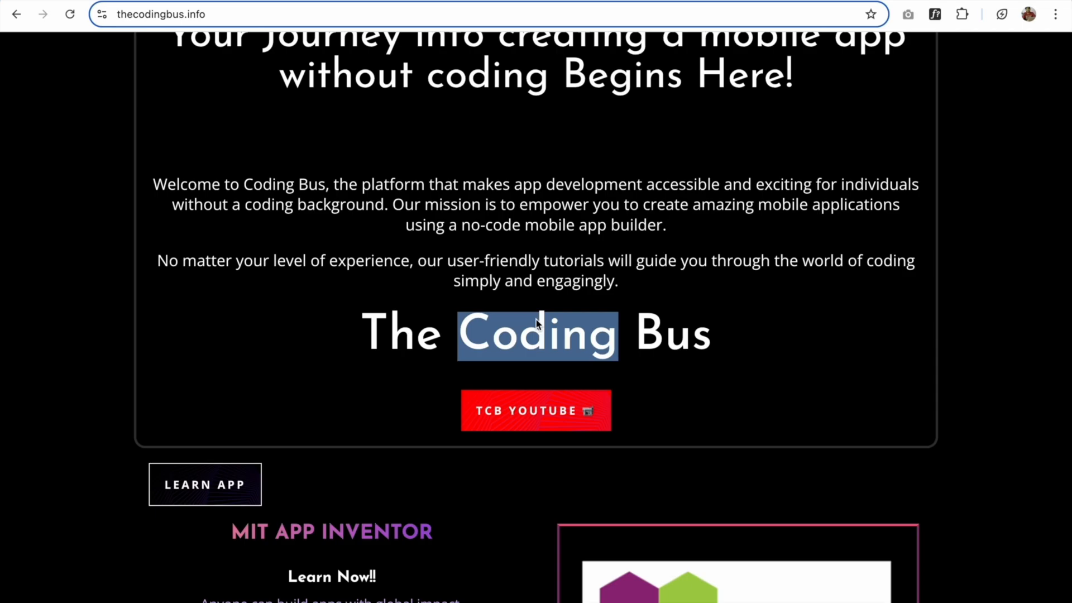
scroll(up, 3)
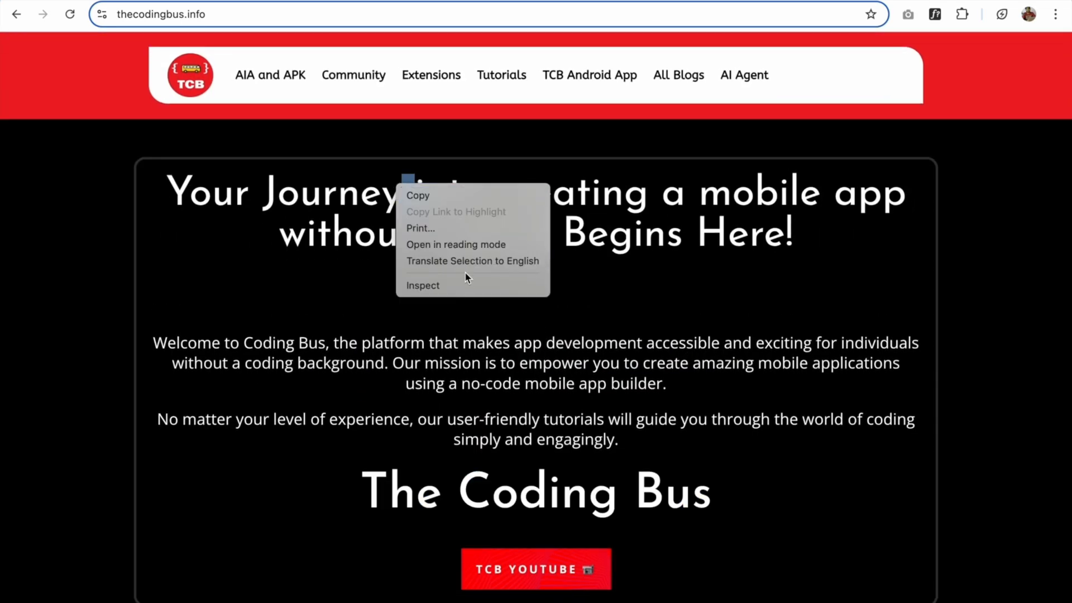
Run document.designMode="on" in the Console to make the homepage editable
click(422, 284)
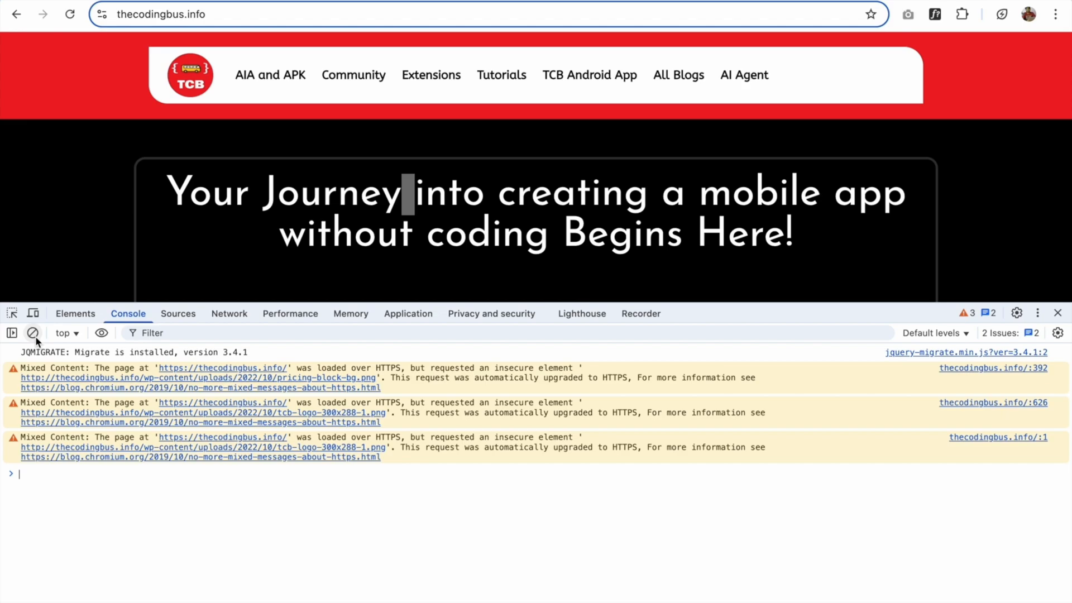
click(32, 332)
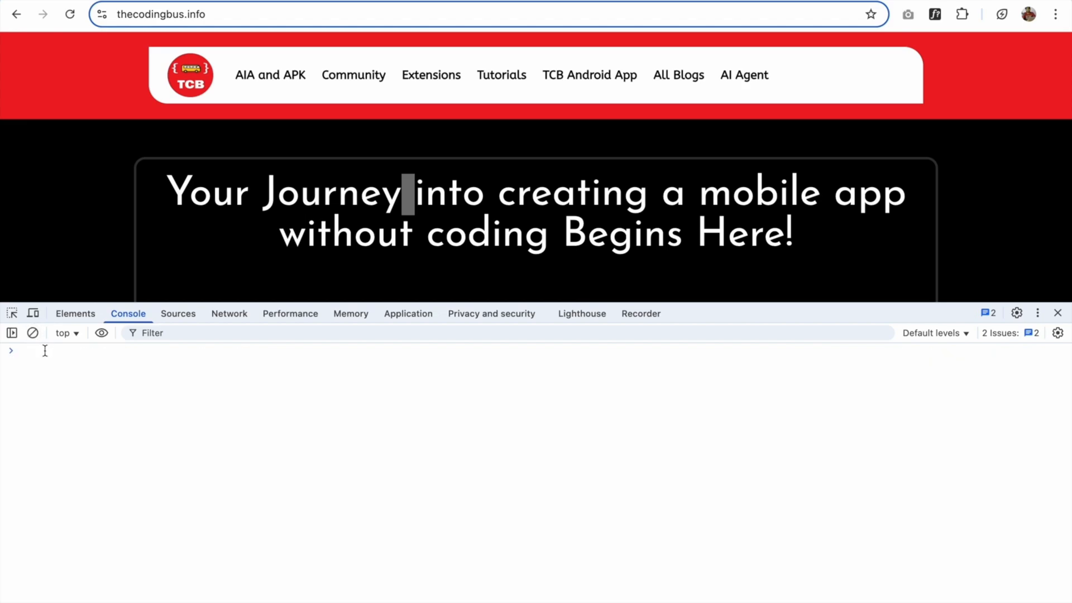
click(41, 349)
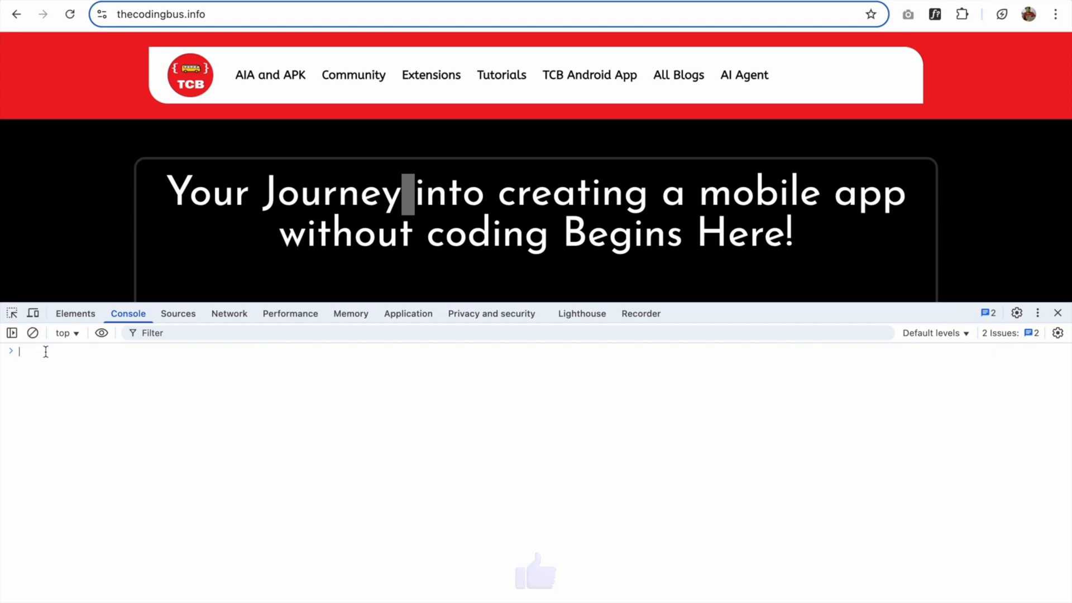
text(document.des)
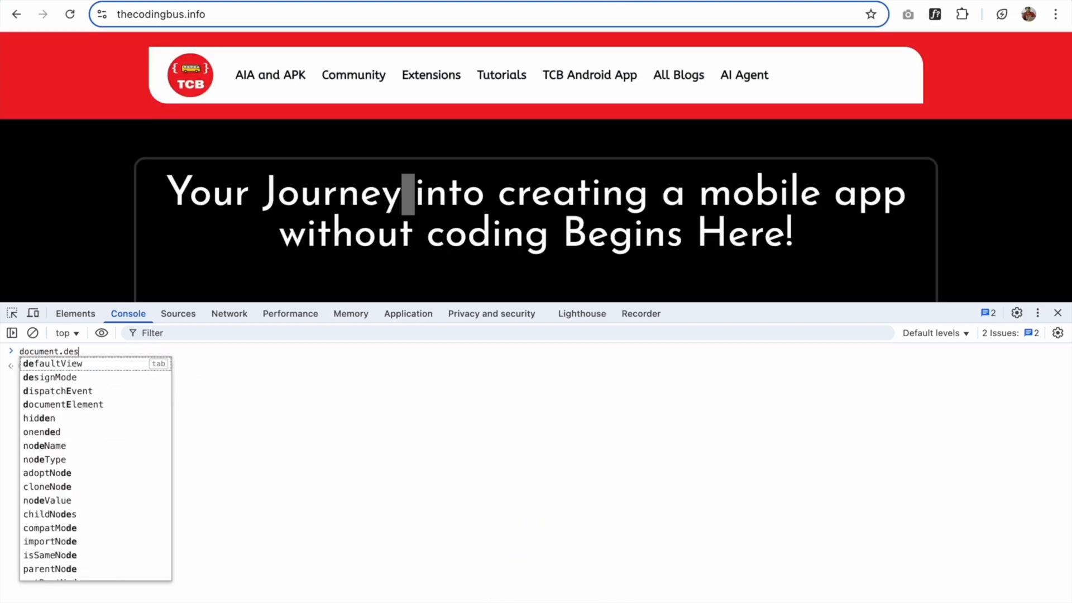
text(ignMode=")
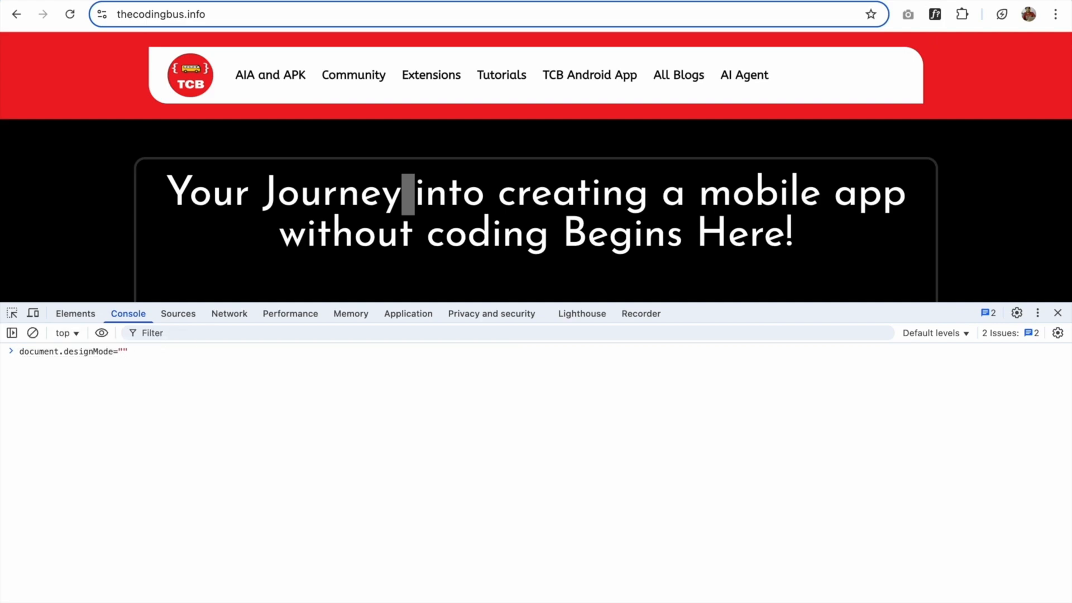
text(on)
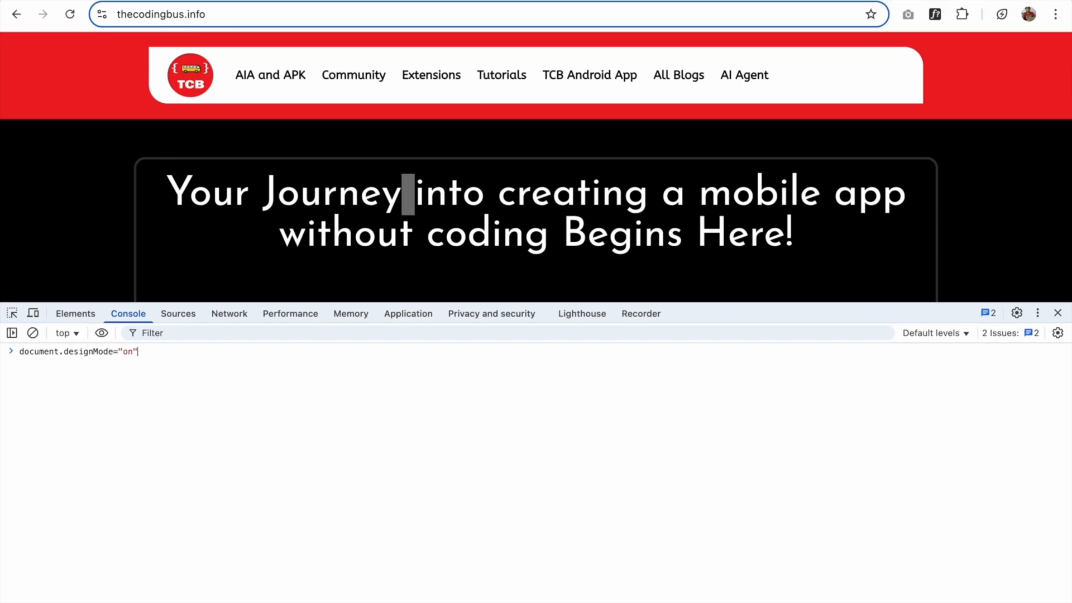
key(Enter)
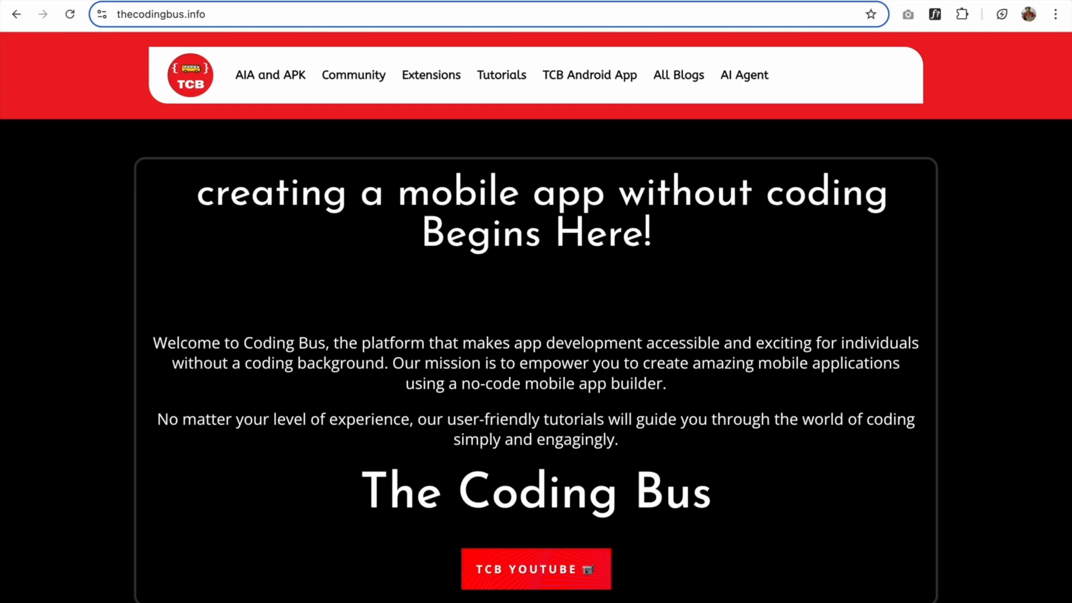
Rewrite the homepage text live: heading to 'Hello Google' and the Apk & Aia title to 'Hello On'
scroll(down, 3)
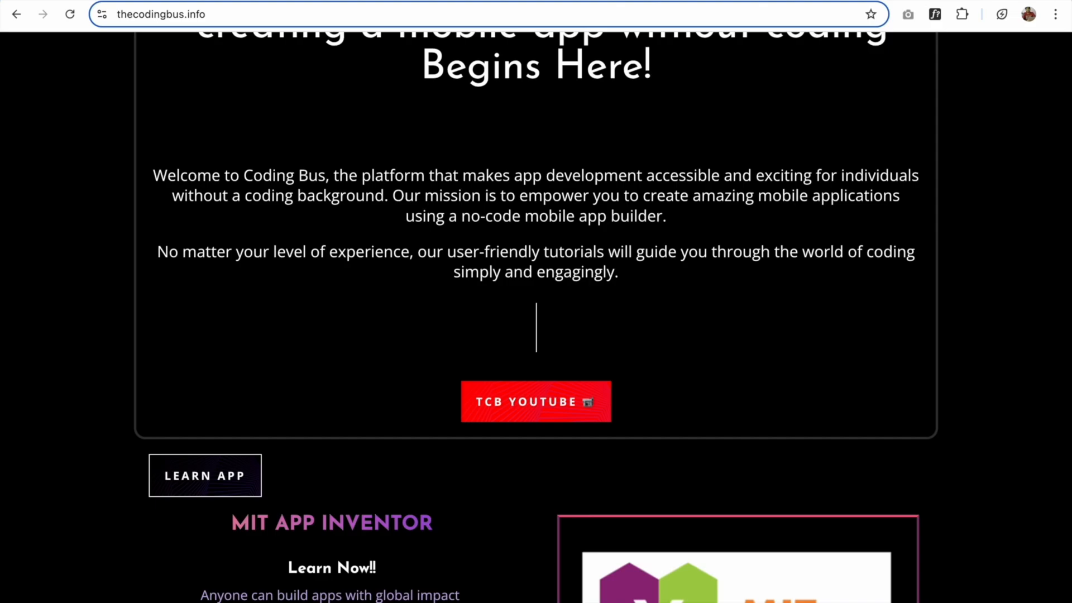
text(Hello Google)
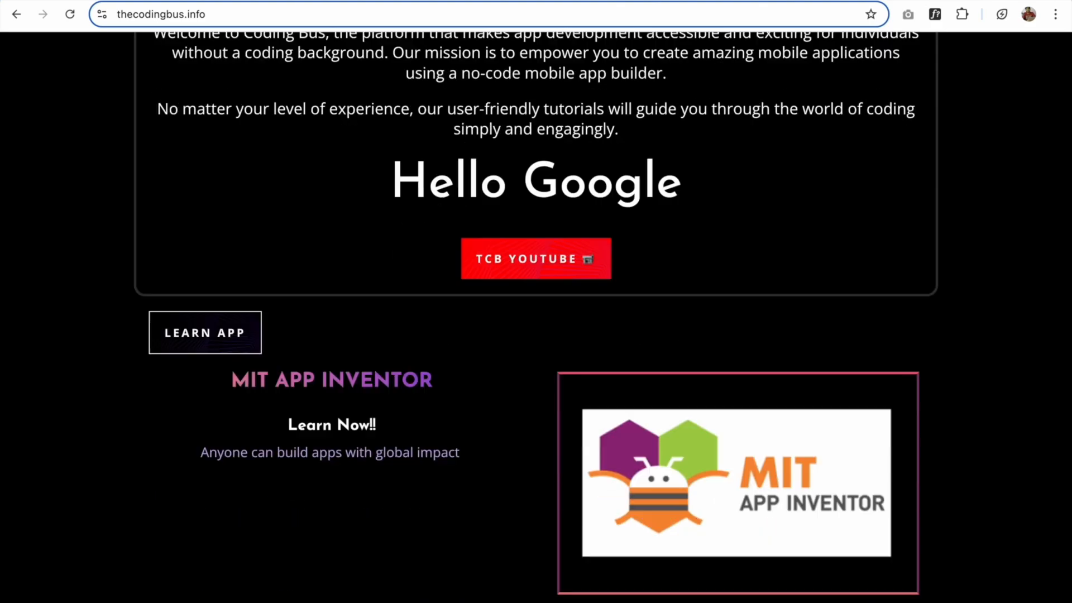
scroll(down, 3)
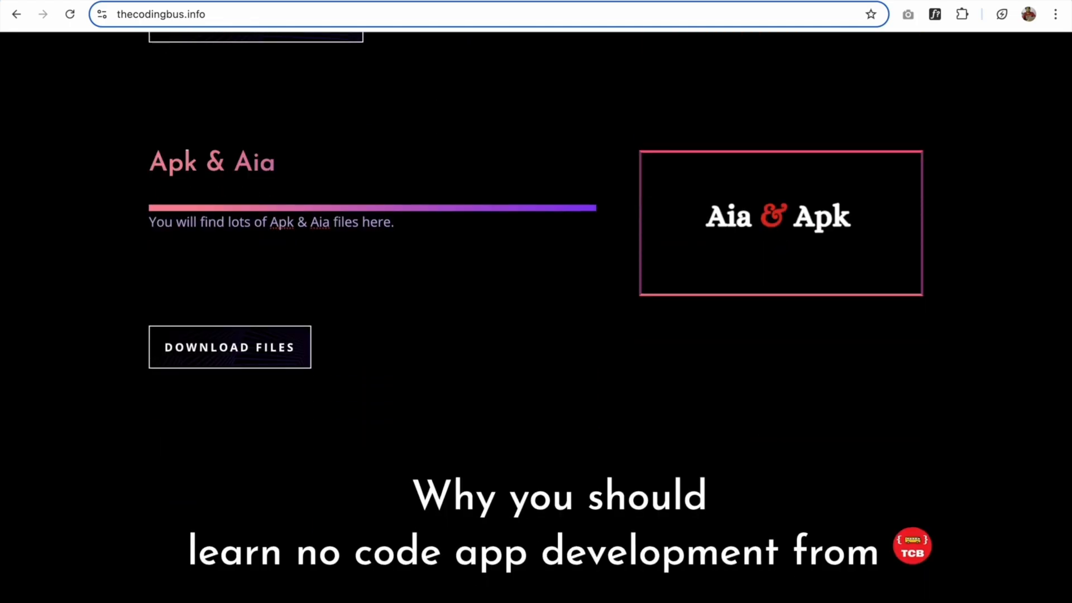
scroll(down, 3)
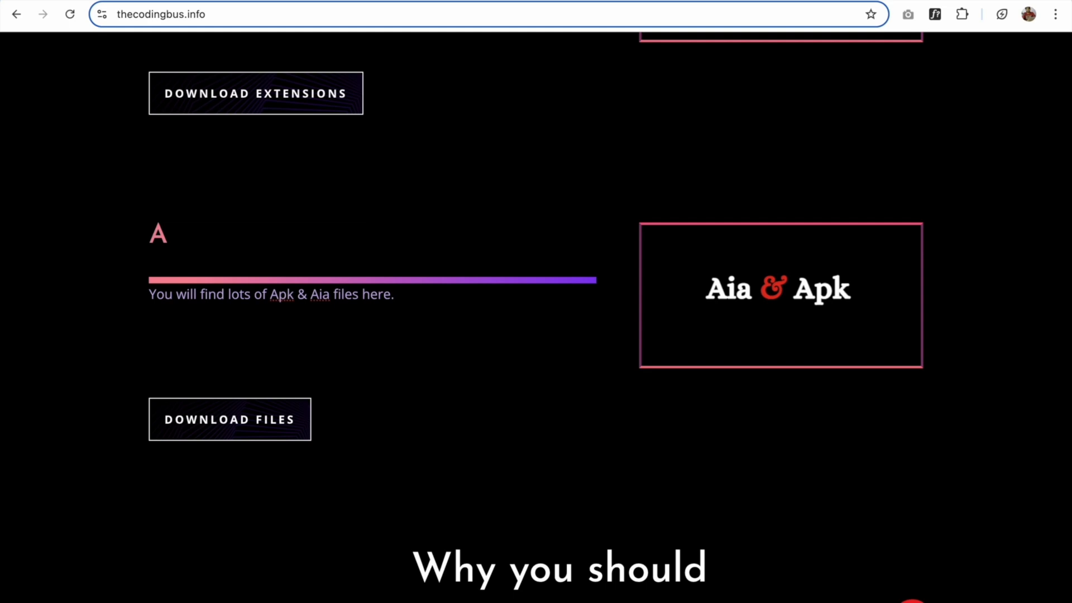
text(Hello On)
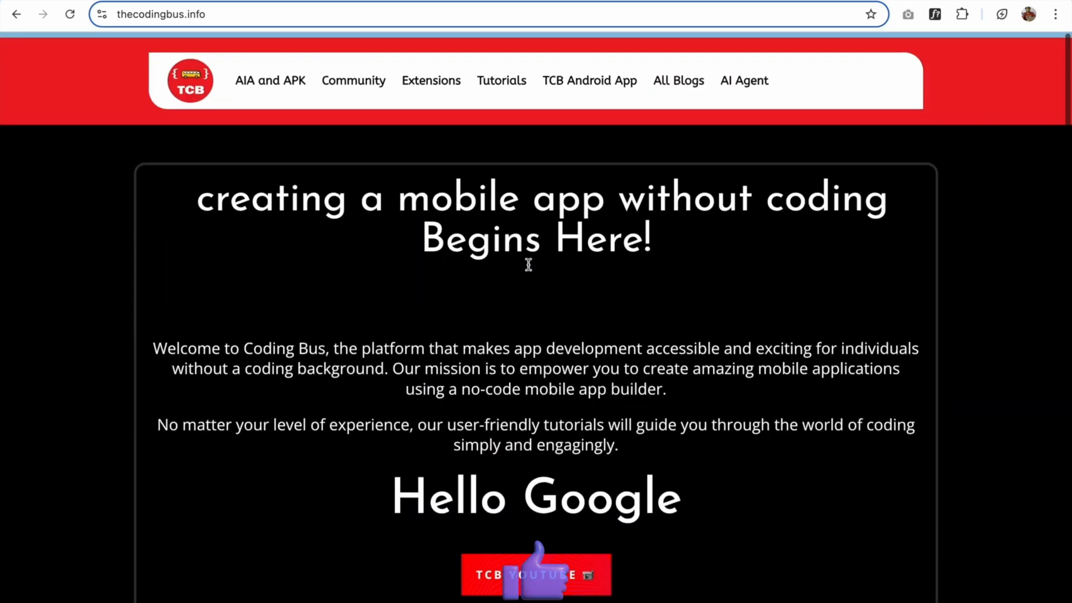
scroll(down, 3)
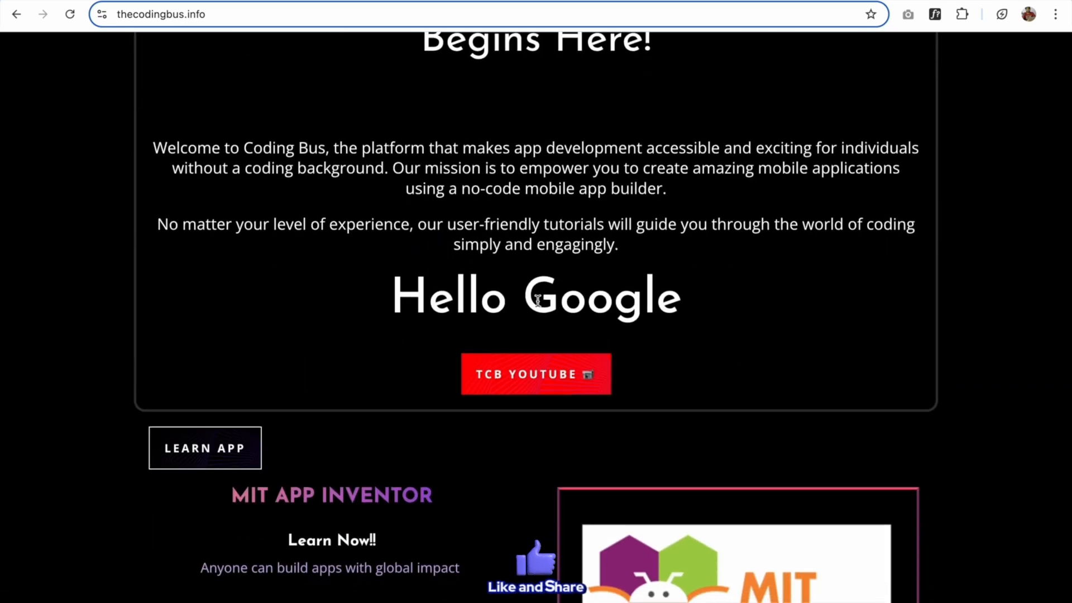
scroll(up, 3)
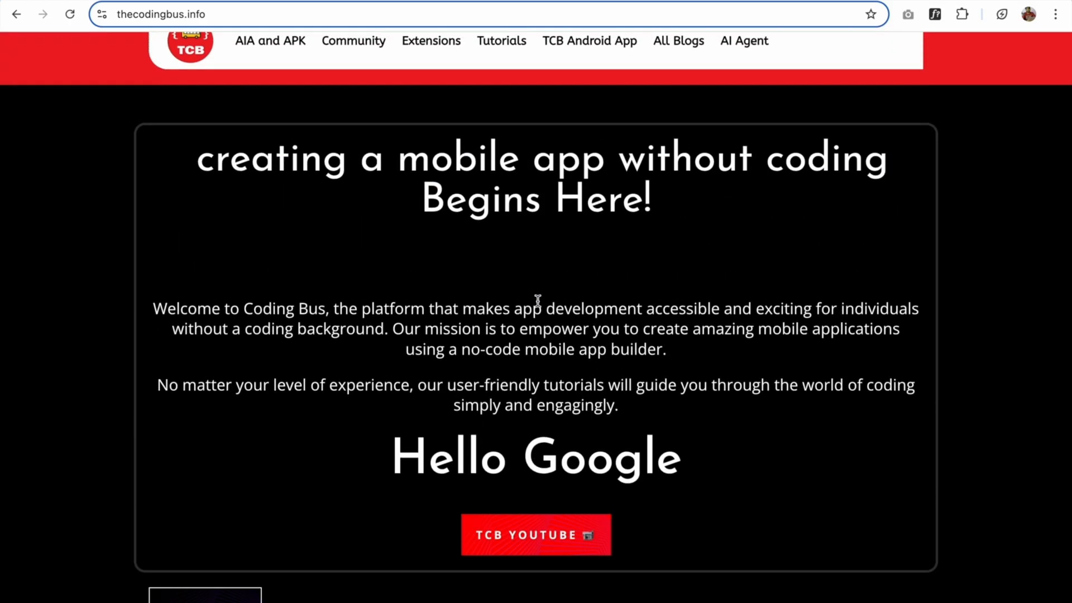
Save the edited page as tcb.html on the Desktop and reopen that local copy
key(cmd+s)
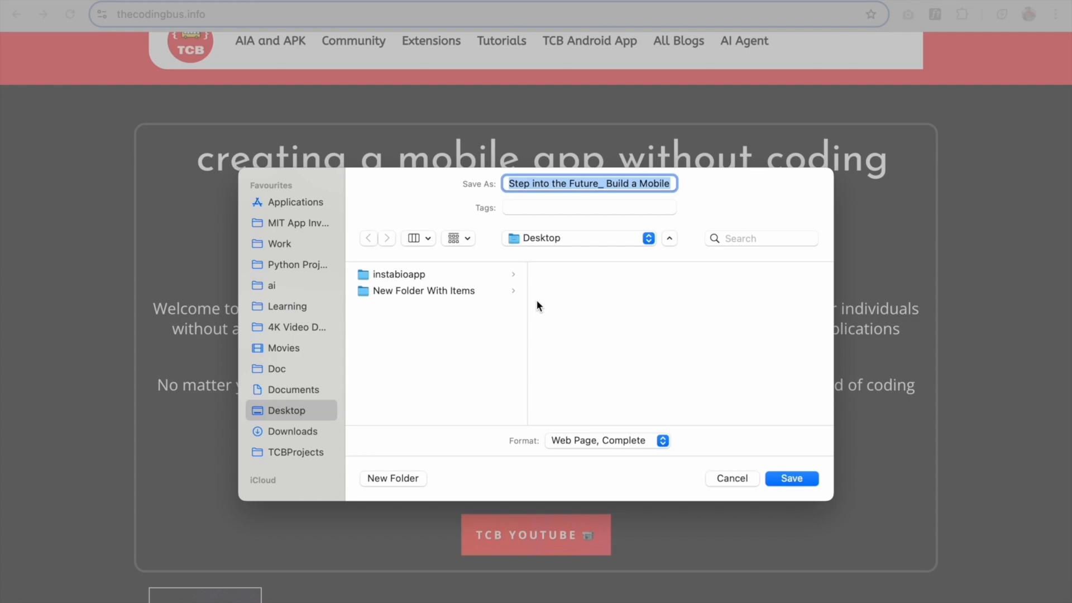
text(tcb.html)
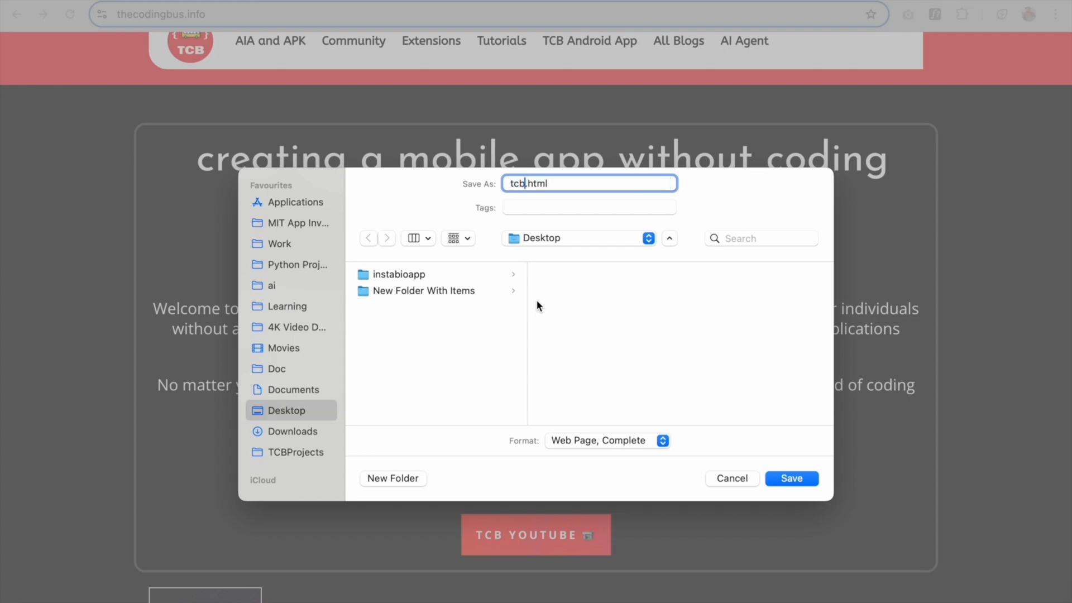
click(791, 477)
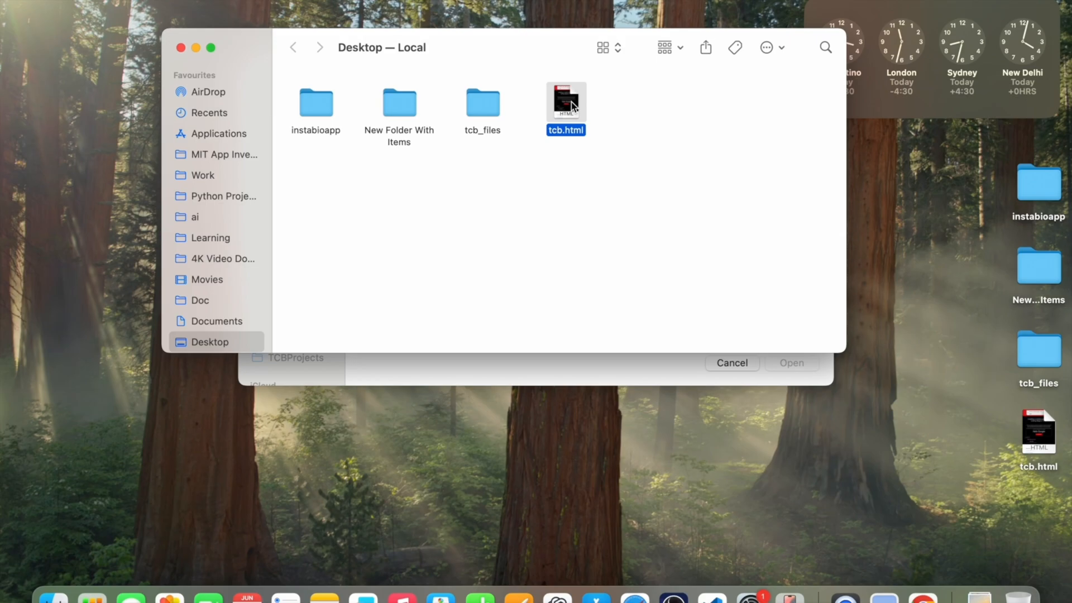
double_click(565, 103)
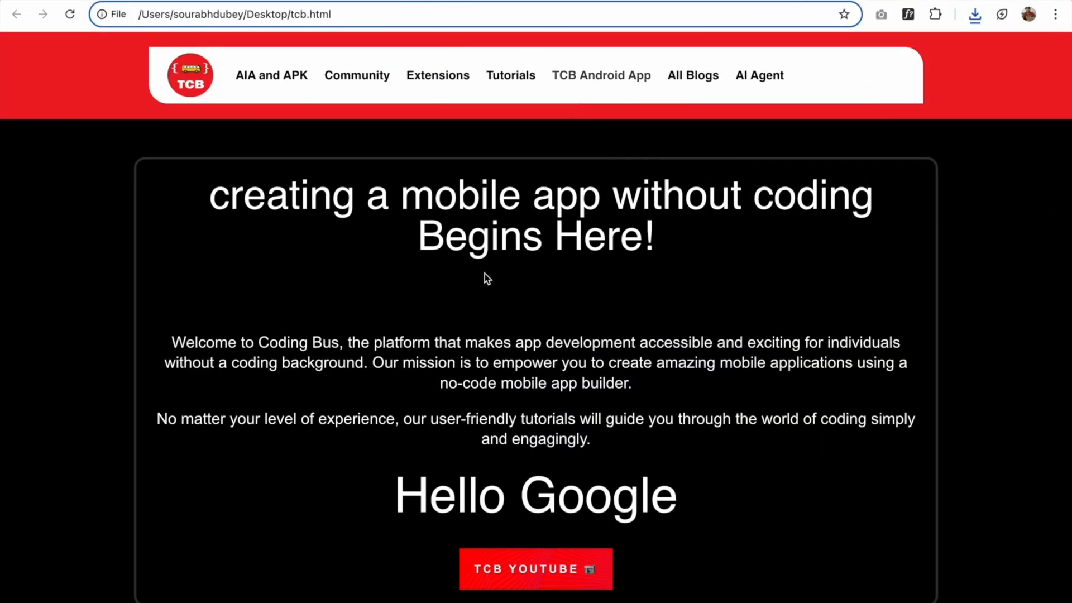
scroll(down, 3)
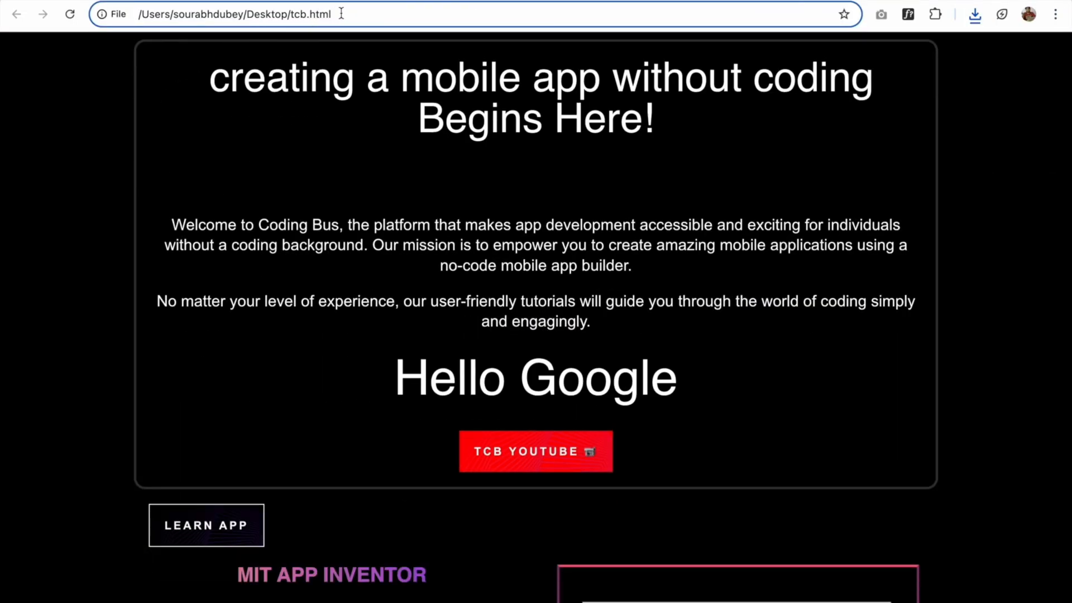
scroll(down, 3)
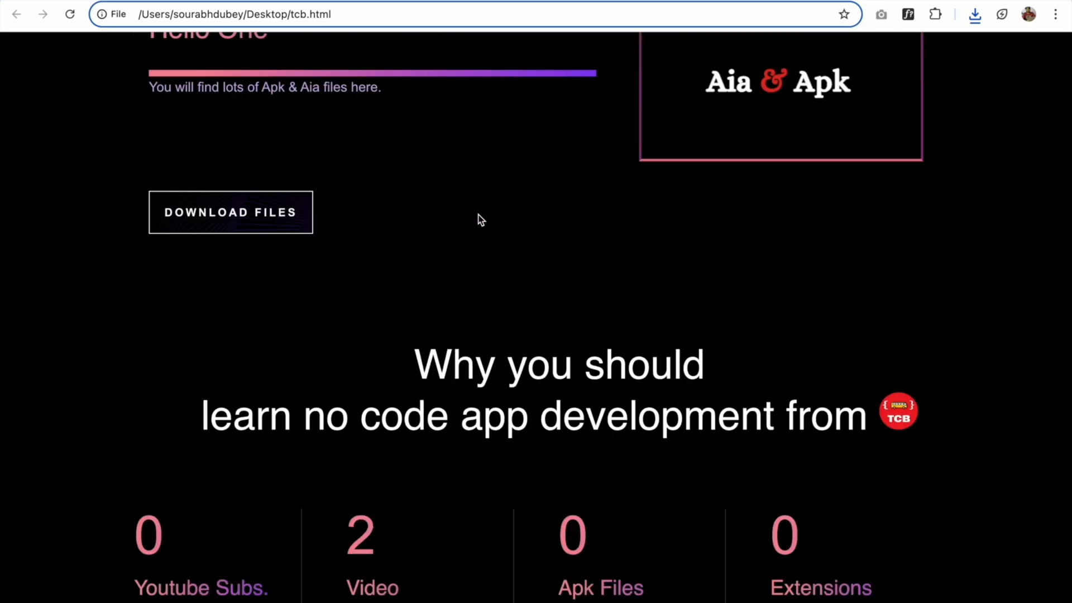
scroll(down, 3)
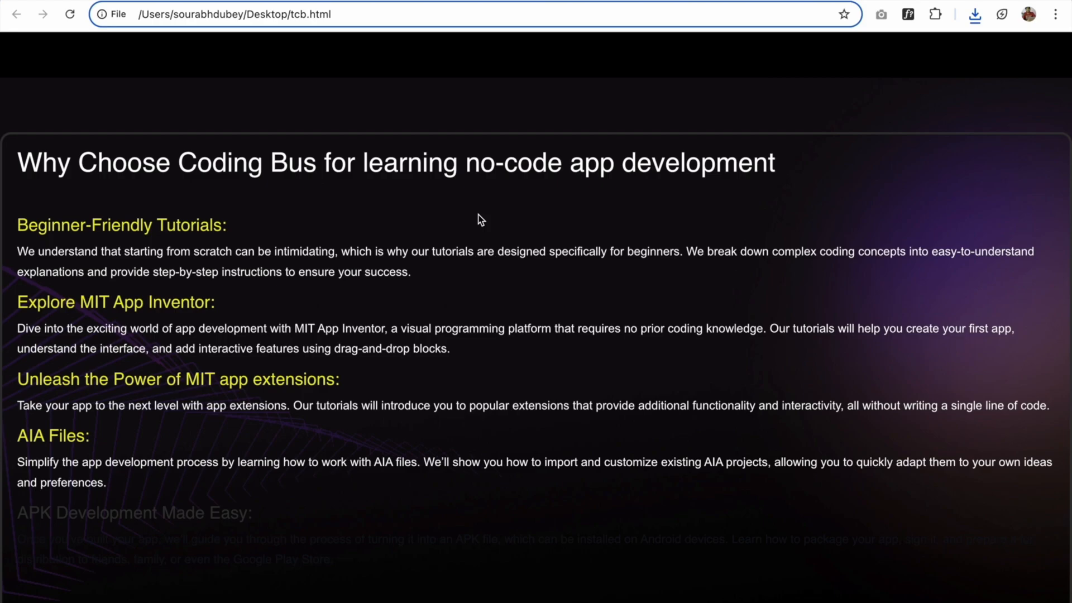
scroll(down, 3)
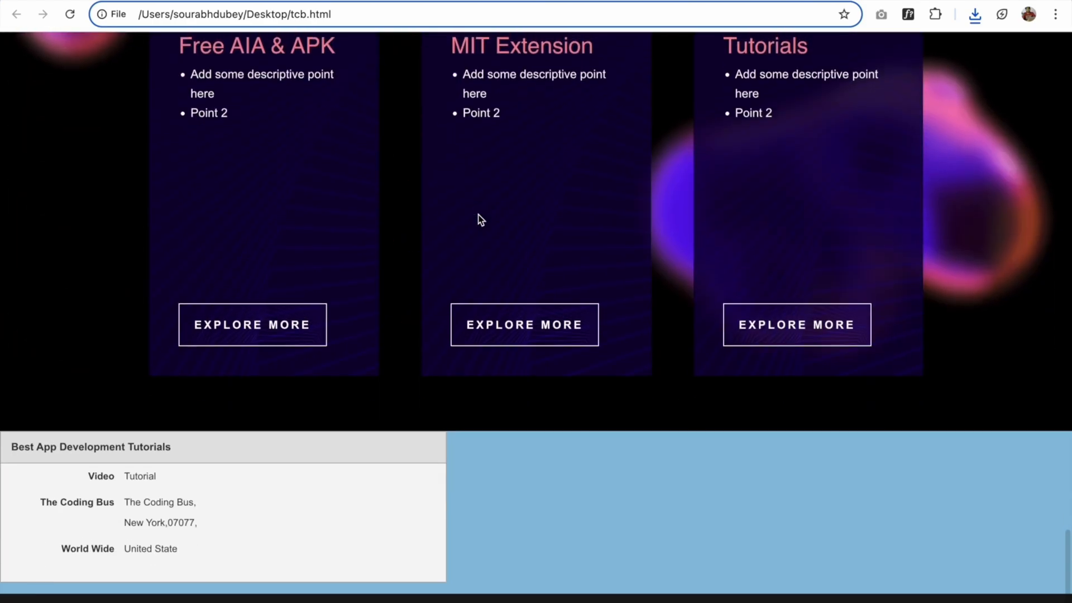
mouse_move(403, 201)
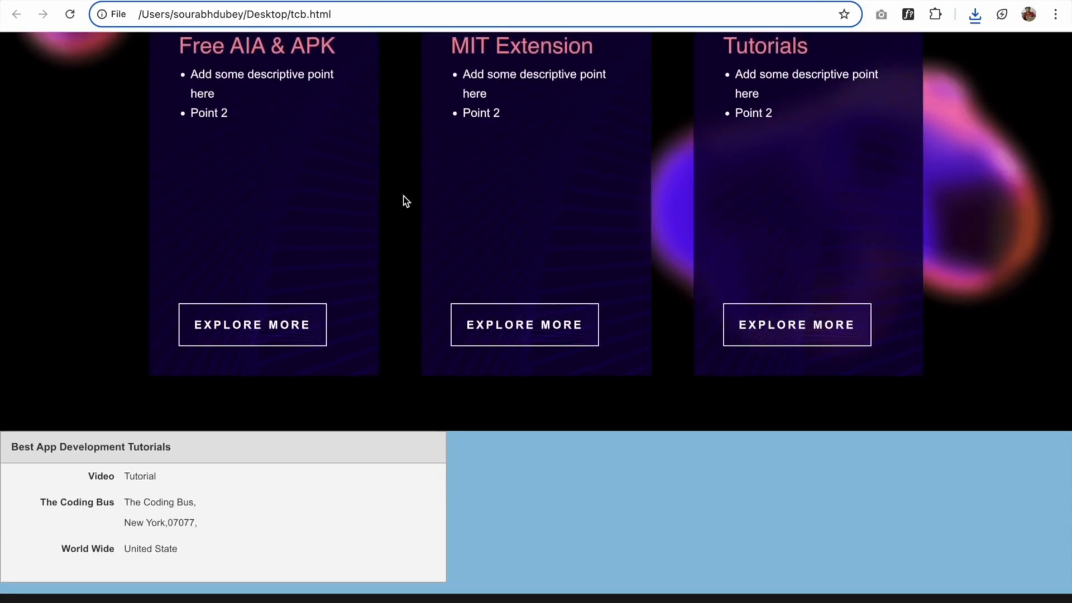
scroll(down, 3)
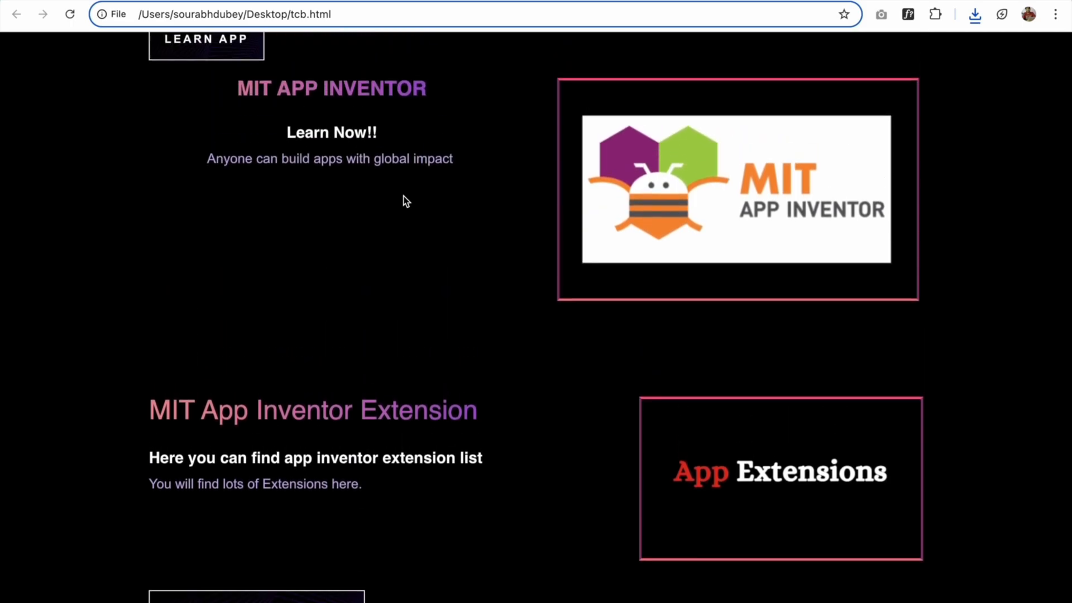
scroll(up, 3)
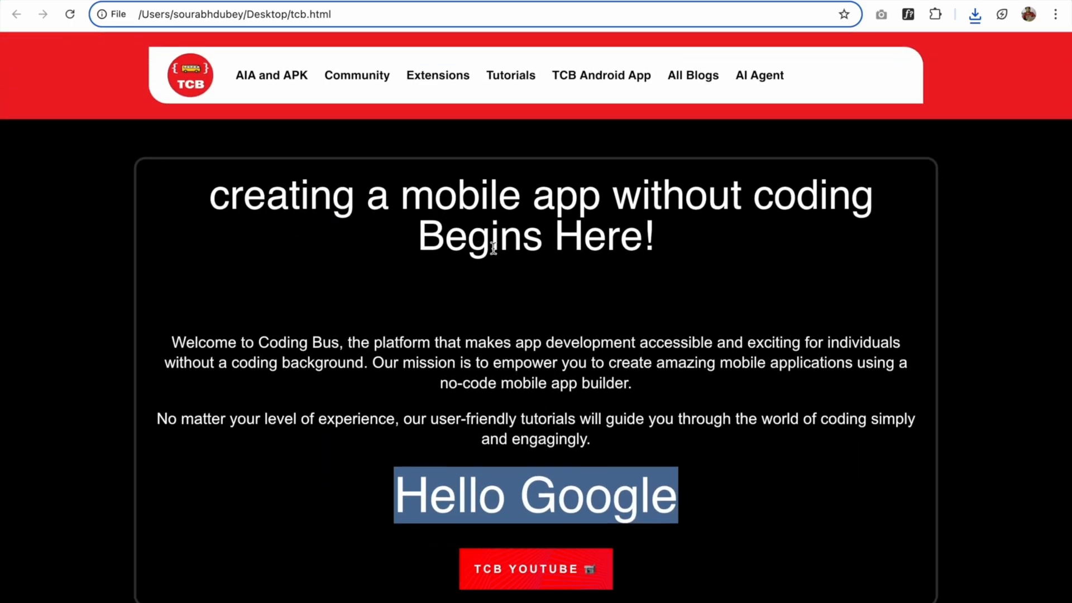